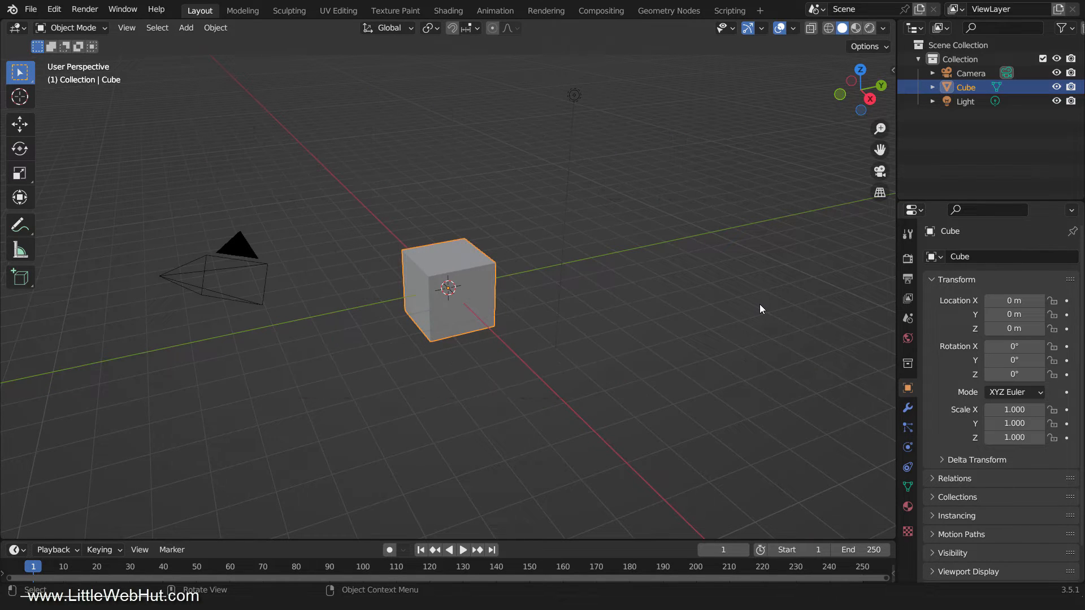
Step: Open Preferences on Add-ons and toggle the Official/Community filters back to showing both
{"action": "left_click", "coordinate": [53, 9]}
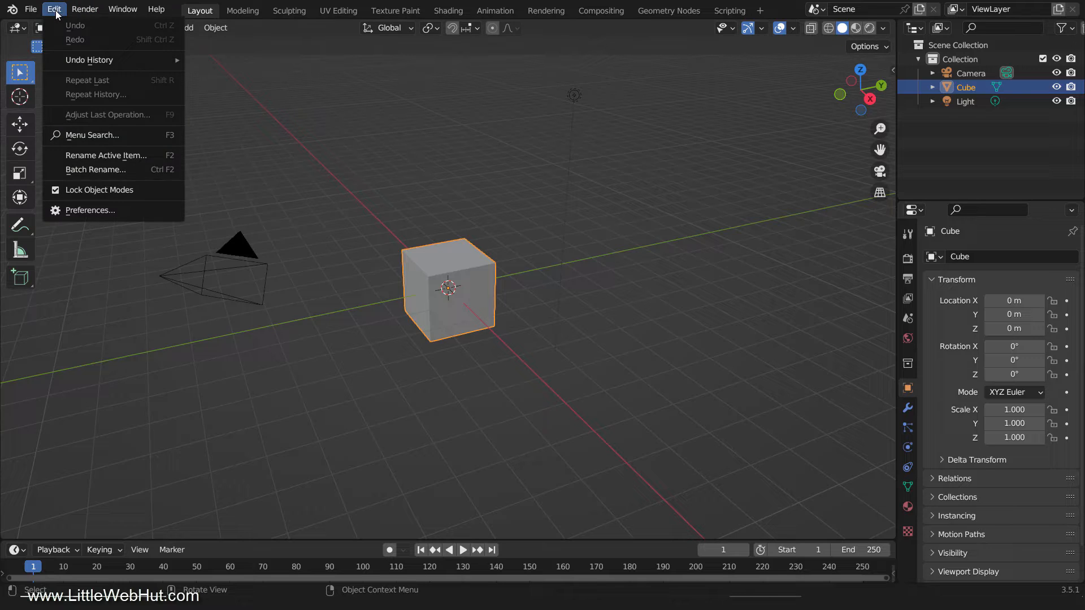
{"action": "left_click", "coordinate": [89, 210]}
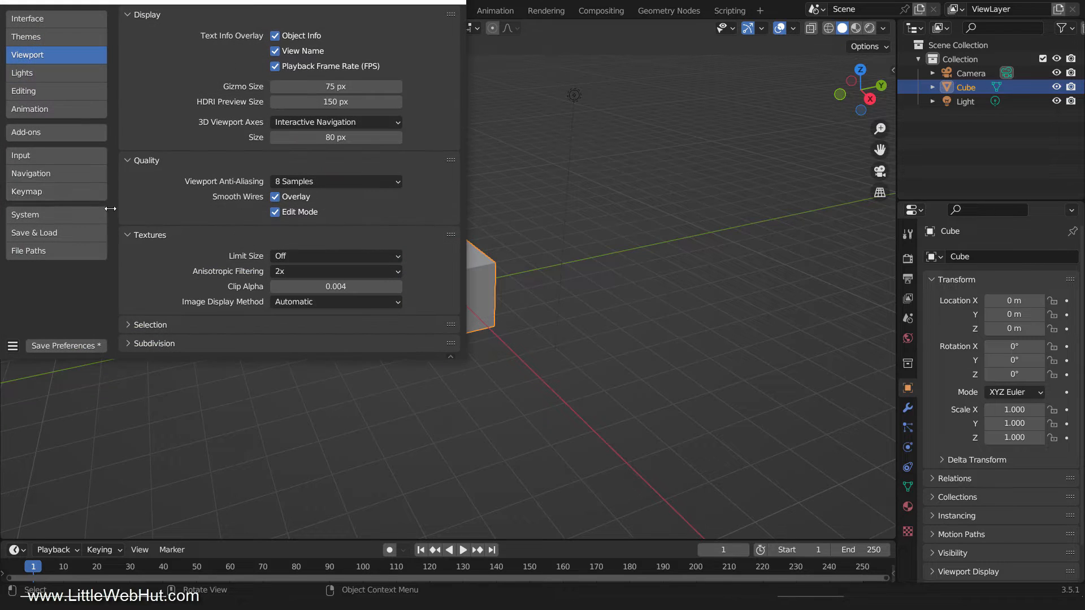
{"action": "left_click", "coordinate": [27, 133]}
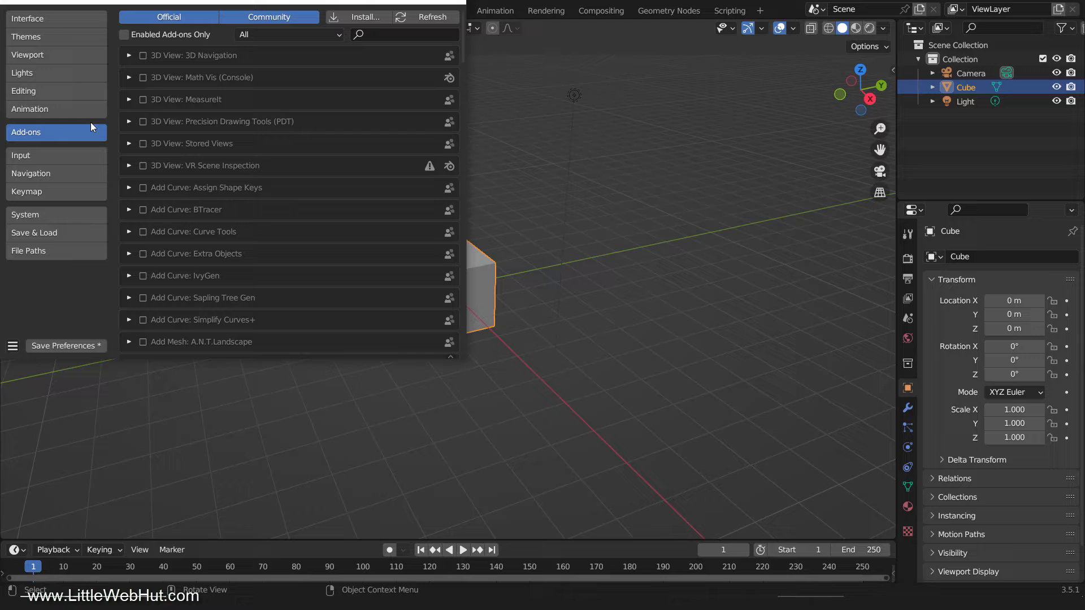
{"action": "left_click", "coordinate": [268, 17]}
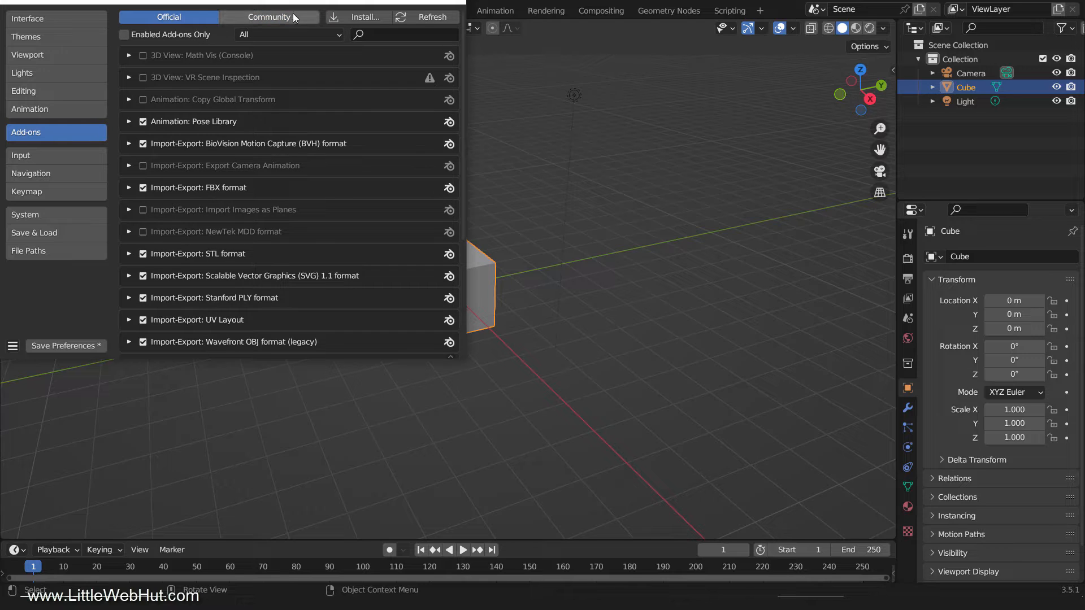
{"action": "left_click", "coordinate": [269, 16]}
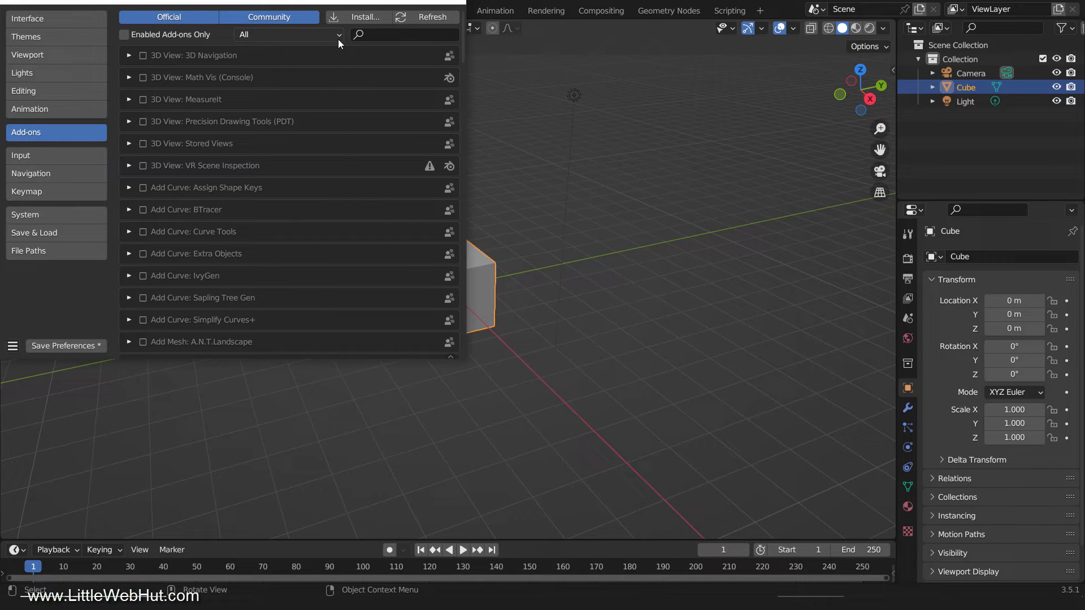
Step: Filter add-ons to the Mesh category and briefly enable then disable Mesh: Auto Mirror
{"action": "left_click", "coordinate": [287, 34]}
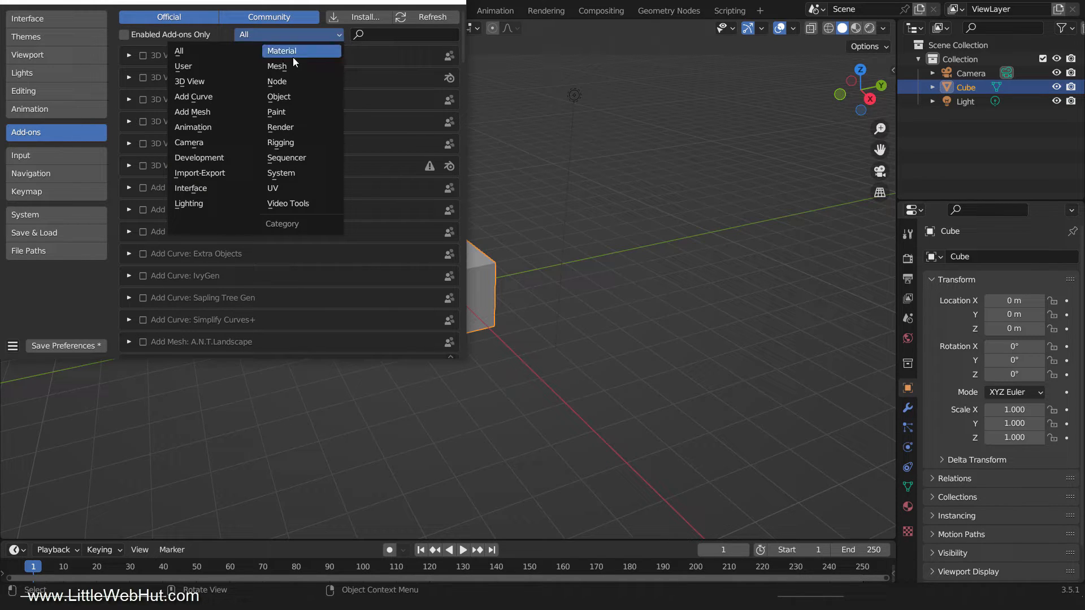
{"action": "left_click", "coordinate": [276, 65]}
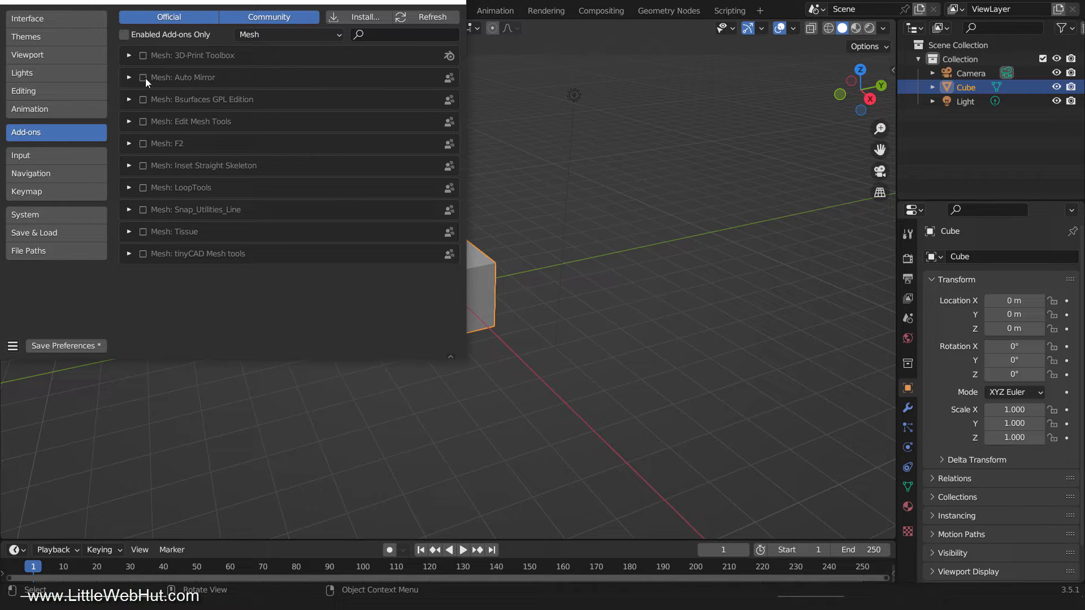
{"action": "left_click", "coordinate": [143, 76]}
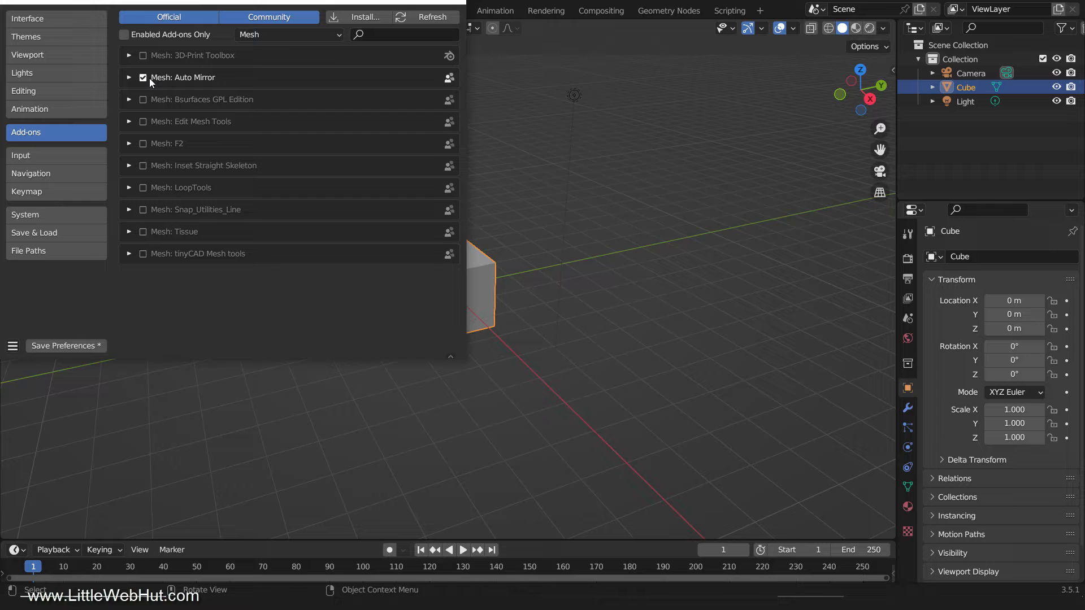
{"action": "left_click", "coordinate": [143, 77]}
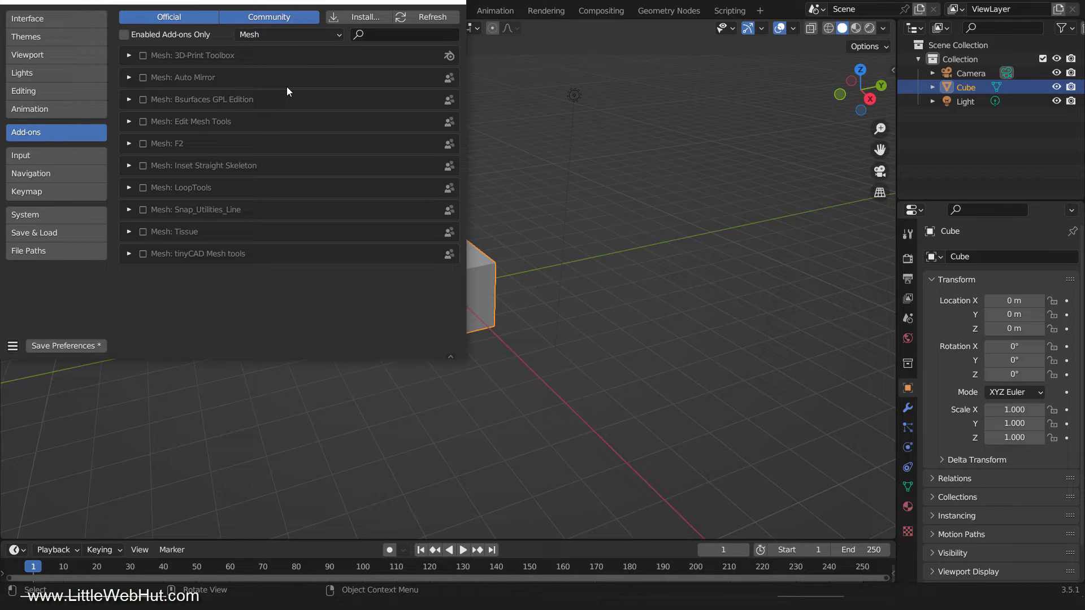
Step: Return to All categories and search add-ons for 'bolt'
{"action": "left_click", "coordinate": [287, 34]}
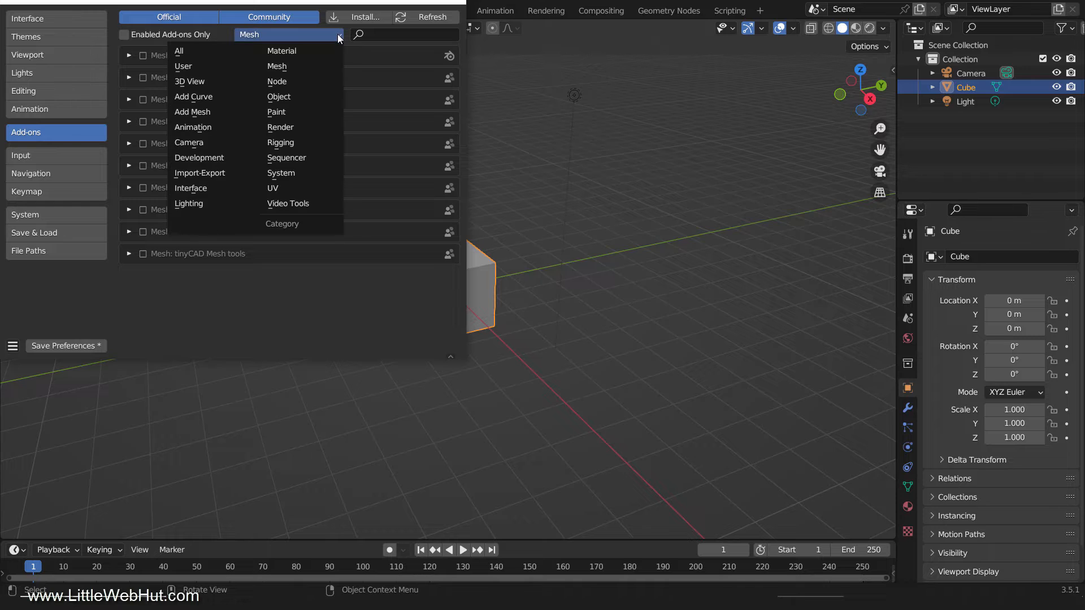
{"action": "left_click", "coordinate": [178, 50]}
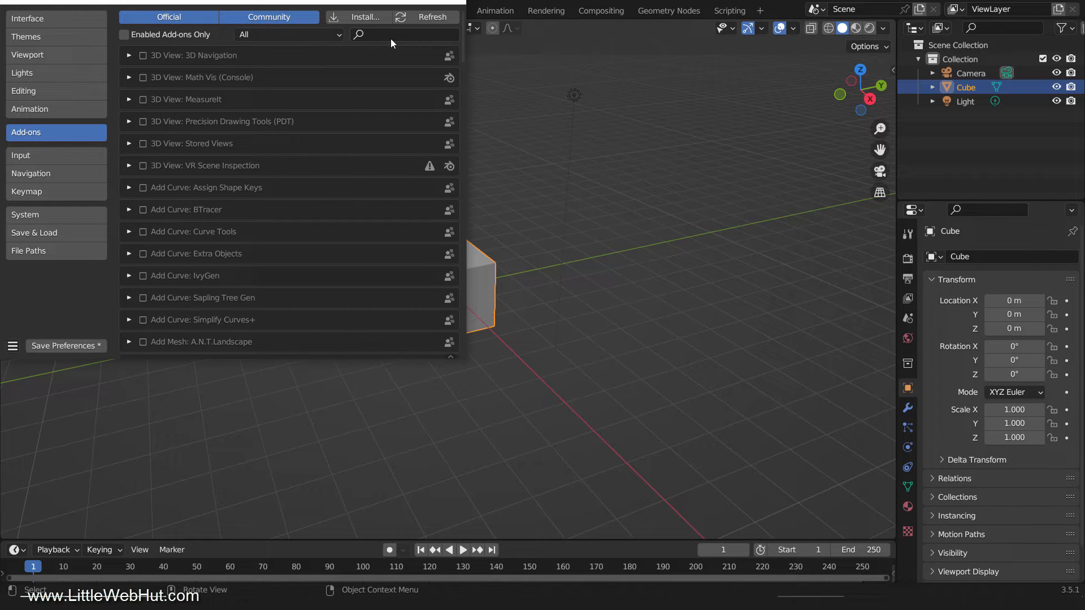
{"action": "type", "text": "bolt"}
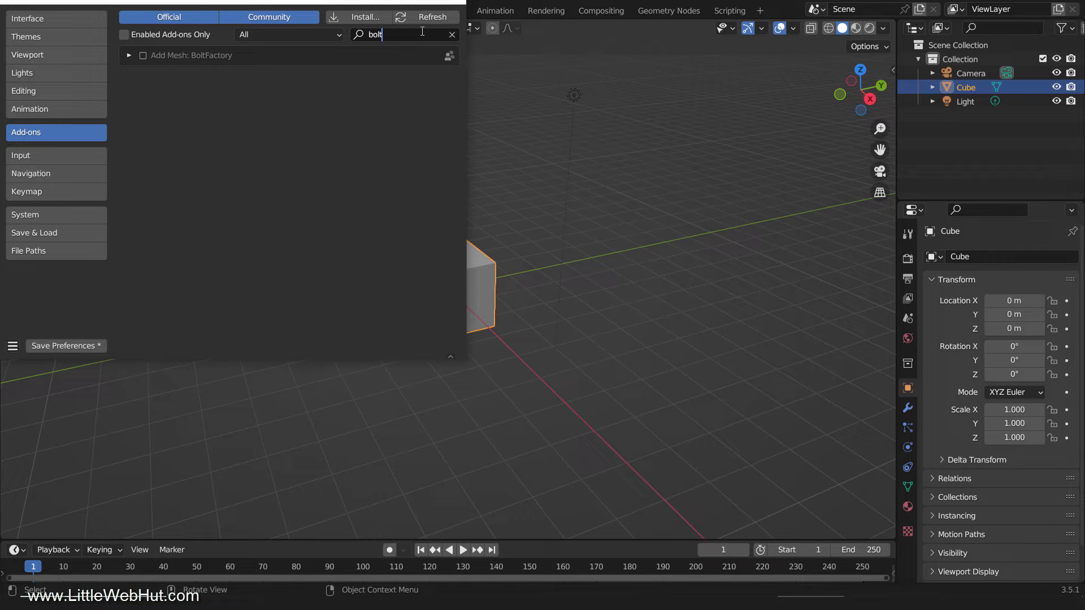
Step: Switch to Chrome and go to blenderkit.com/get-blenderkit
{"action": "left_click", "coordinate": [453, 34]}
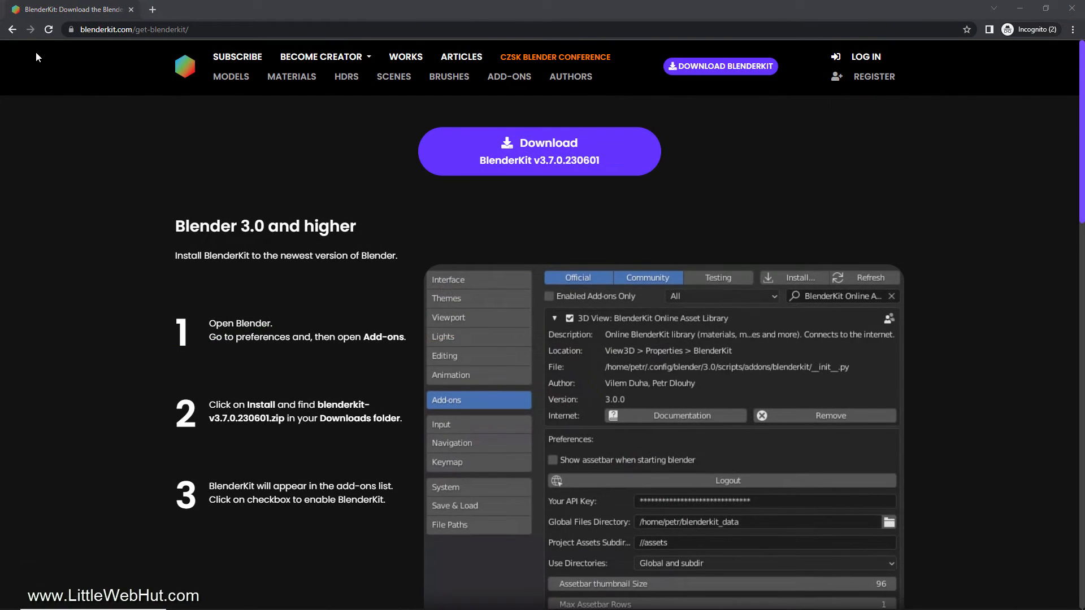
Step: Download the BlenderKit v3.7.0 zip and save it into the Blender\demo folder
{"action": "left_click", "coordinate": [539, 151]}
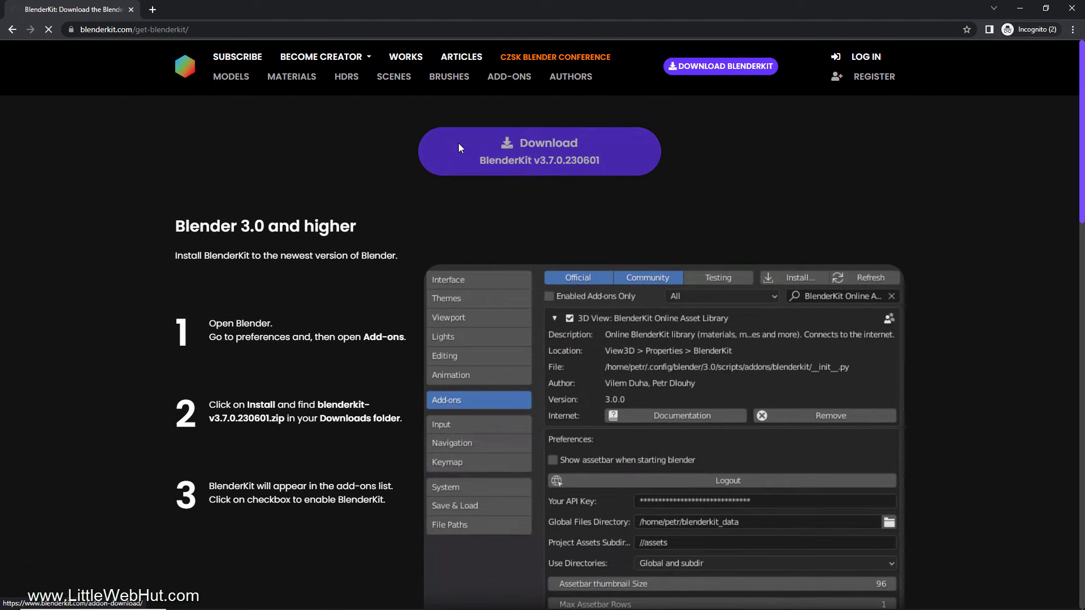
{"action": "left_click", "coordinate": [540, 151]}
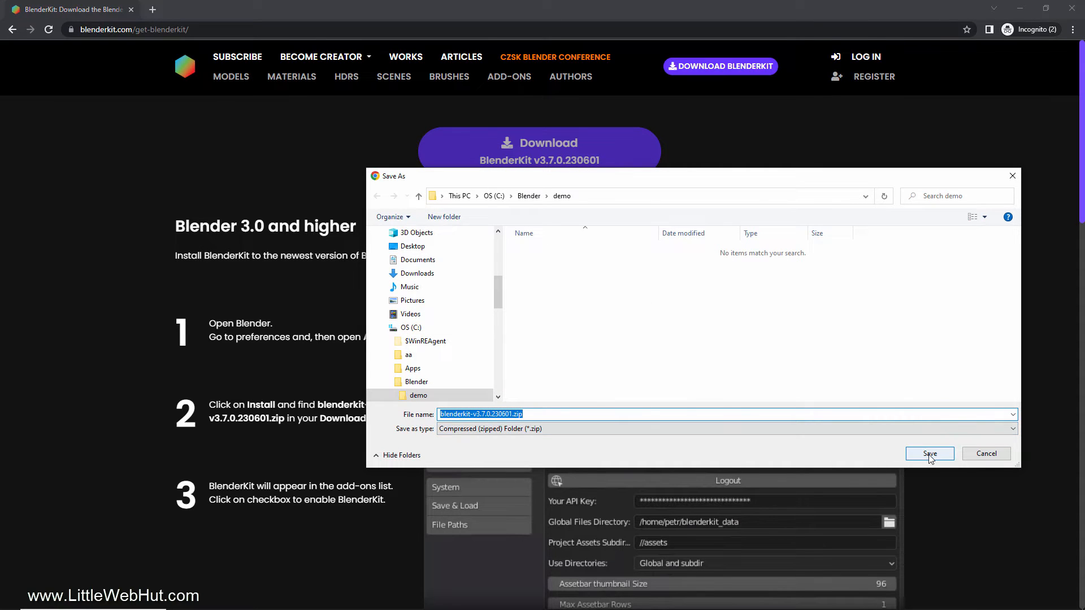
{"action": "left_click", "coordinate": [929, 453]}
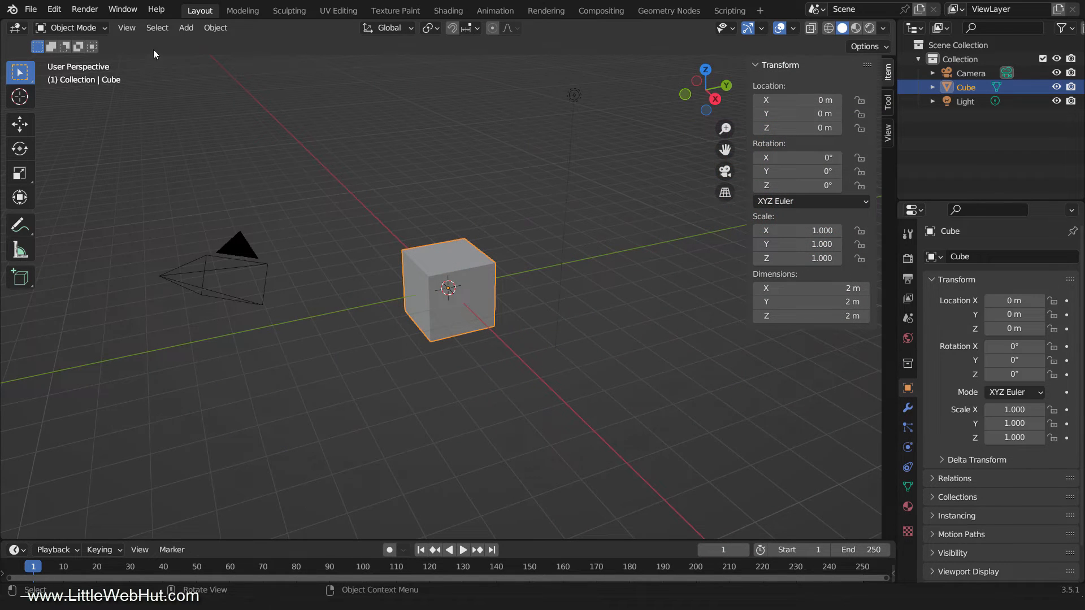
Step: Install blenderkit-v3.7.0.230601.zip as an add-on and search for 'BlenderKit Online'
{"action": "left_click", "coordinate": [53, 9]}
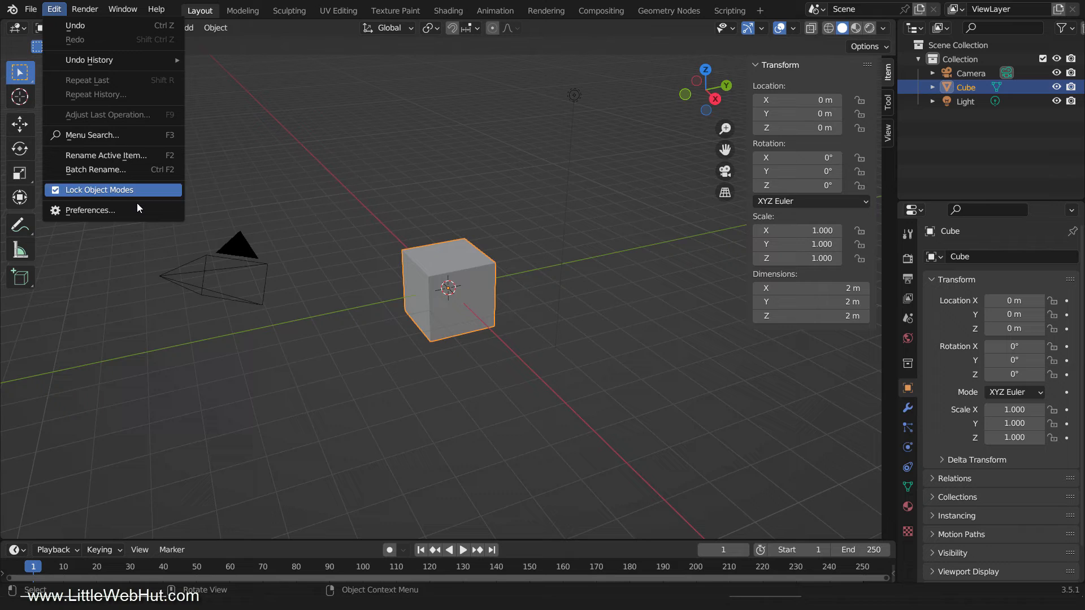
{"action": "left_click", "coordinate": [90, 211]}
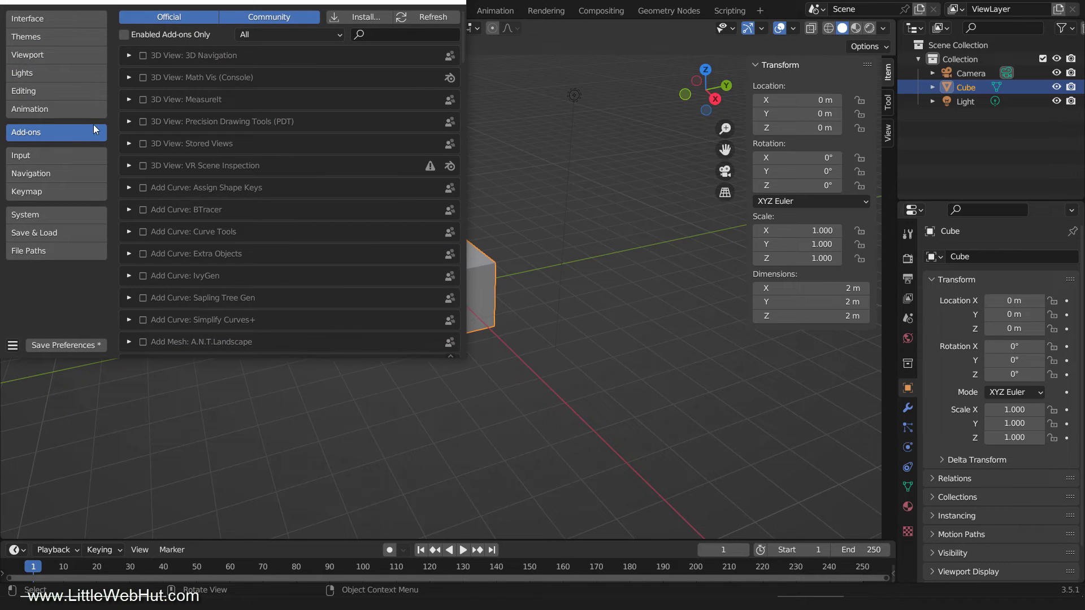
{"action": "left_click", "coordinate": [364, 17]}
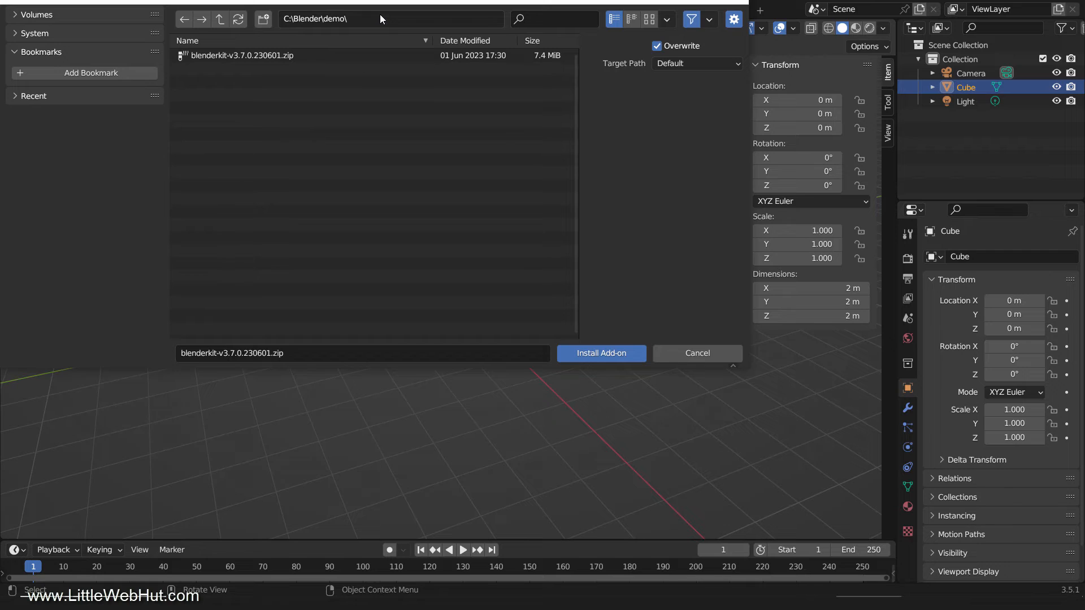
{"action": "left_click", "coordinate": [243, 55]}
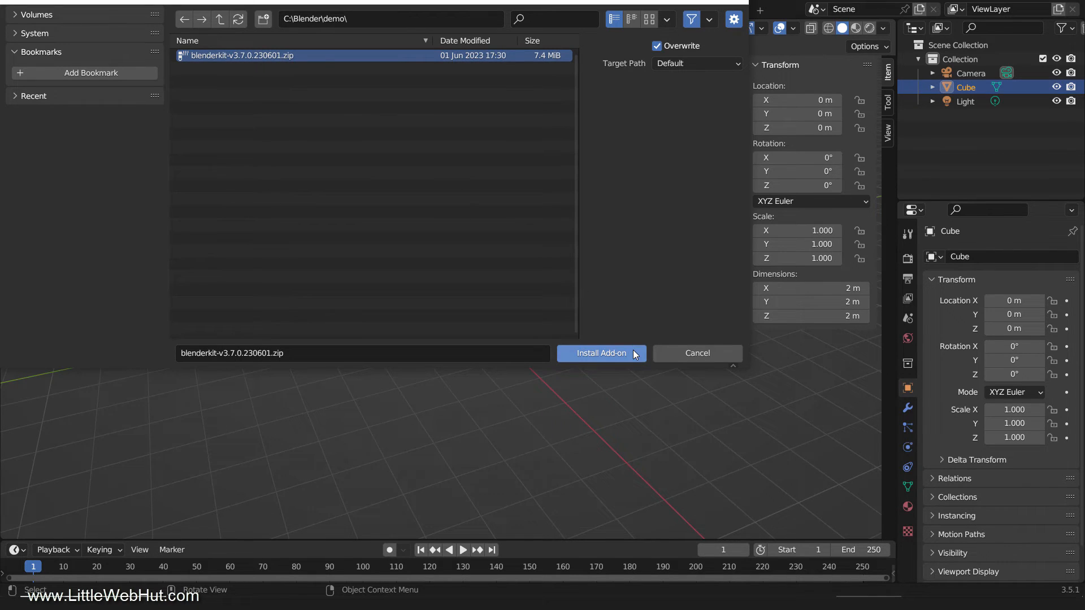
{"action": "left_click", "coordinate": [602, 352]}
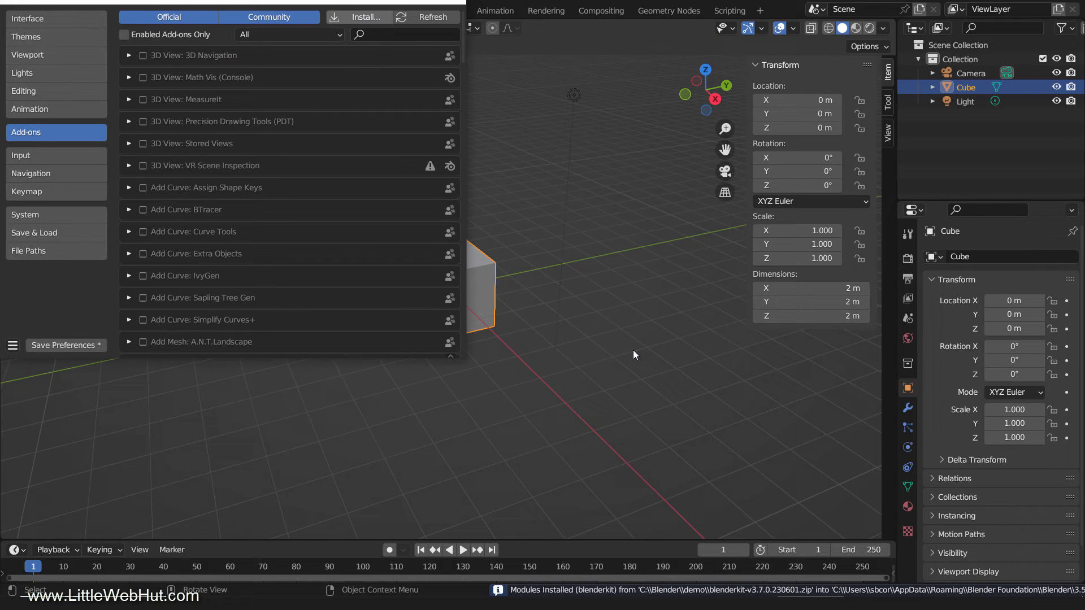
{"action": "type", "text": "BlenderKit Online ..."}
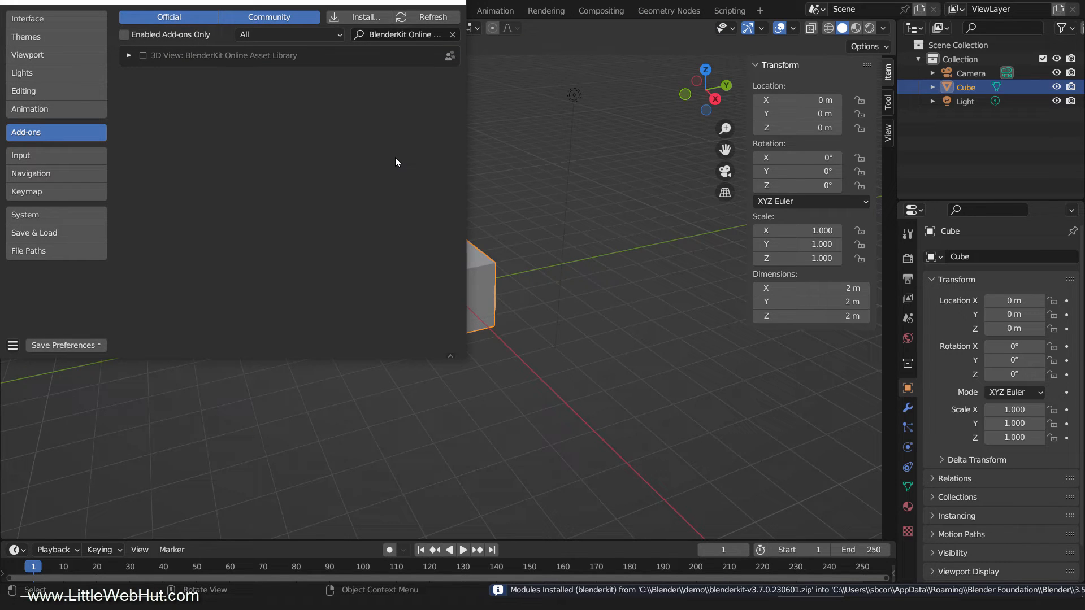
Step: Tick 3D View: BlenderKit Online Asset Library and expand its details
{"action": "left_click", "coordinate": [142, 55]}
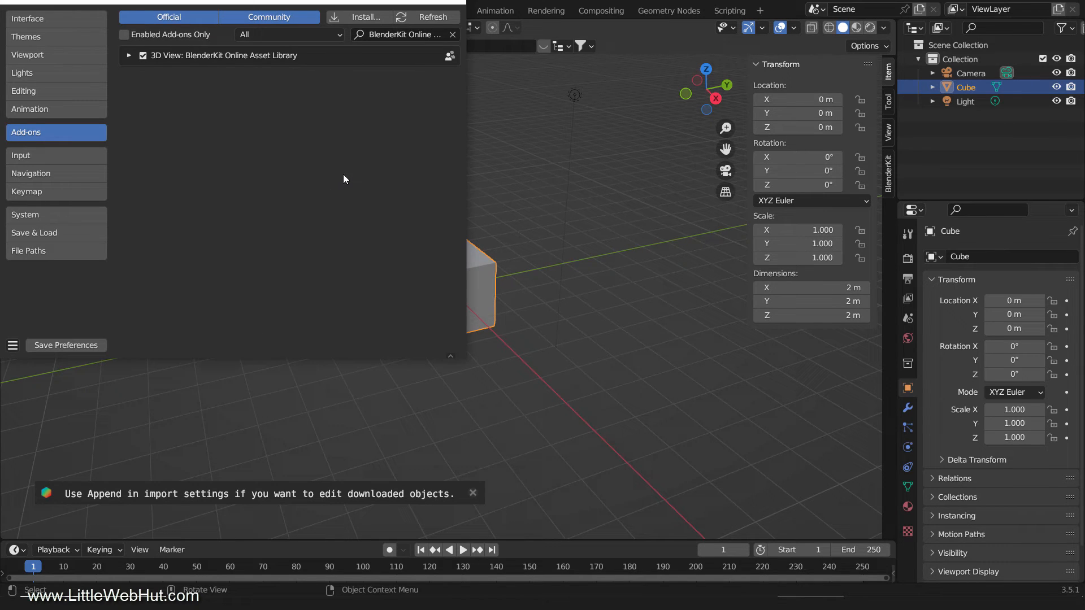
{"action": "mouse_move", "coordinate": [435, 49]}
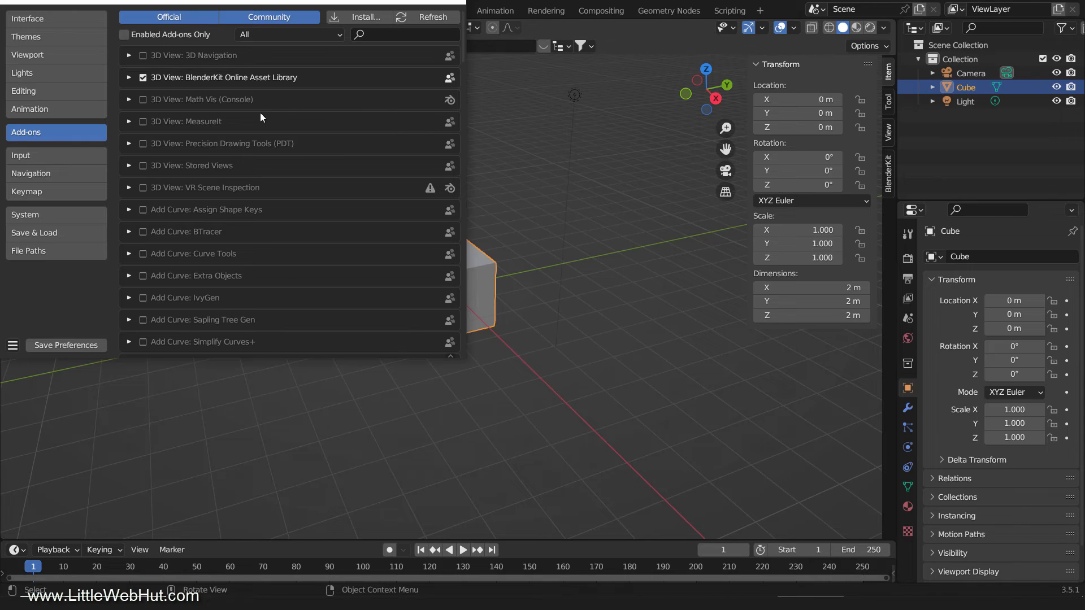
{"action": "left_click", "coordinate": [128, 78]}
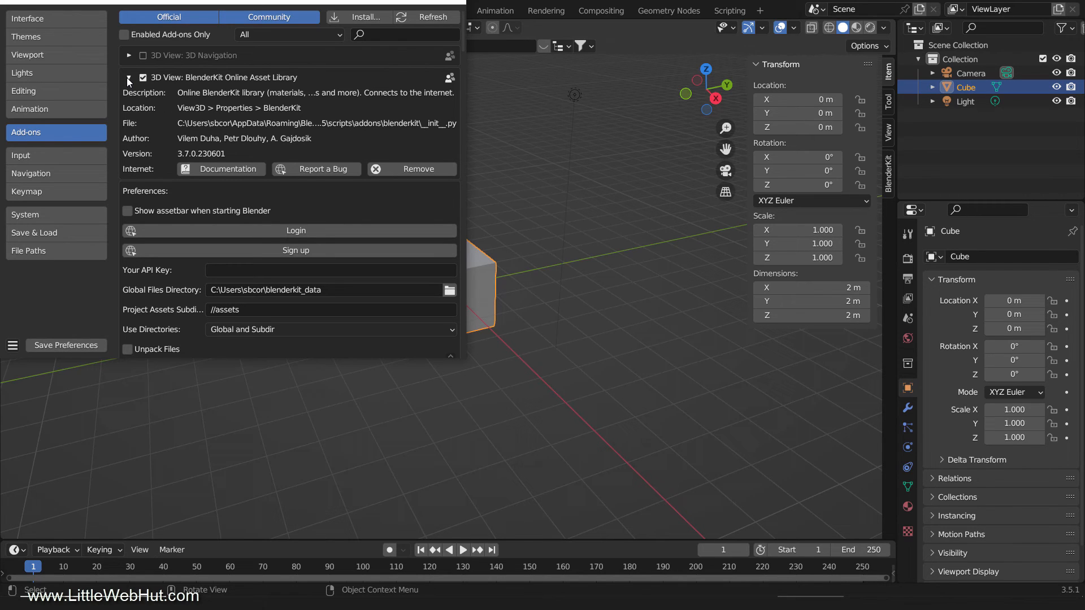
Step: Collapse the BlenderKit entry and turn on Enabled Add-ons Only
{"action": "left_click", "coordinate": [129, 78]}
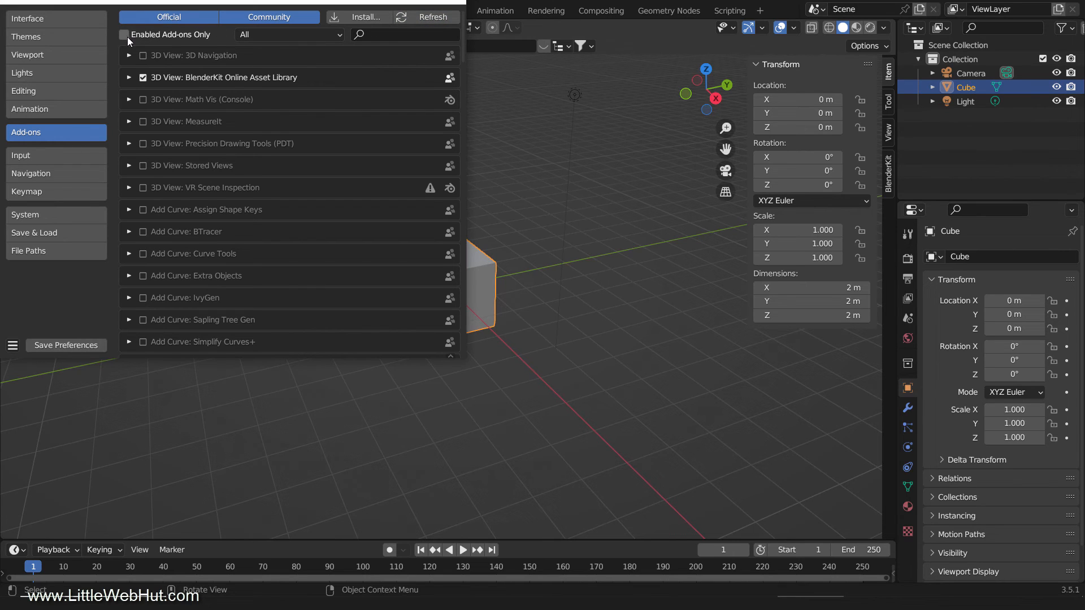
{"action": "left_click", "coordinate": [124, 34]}
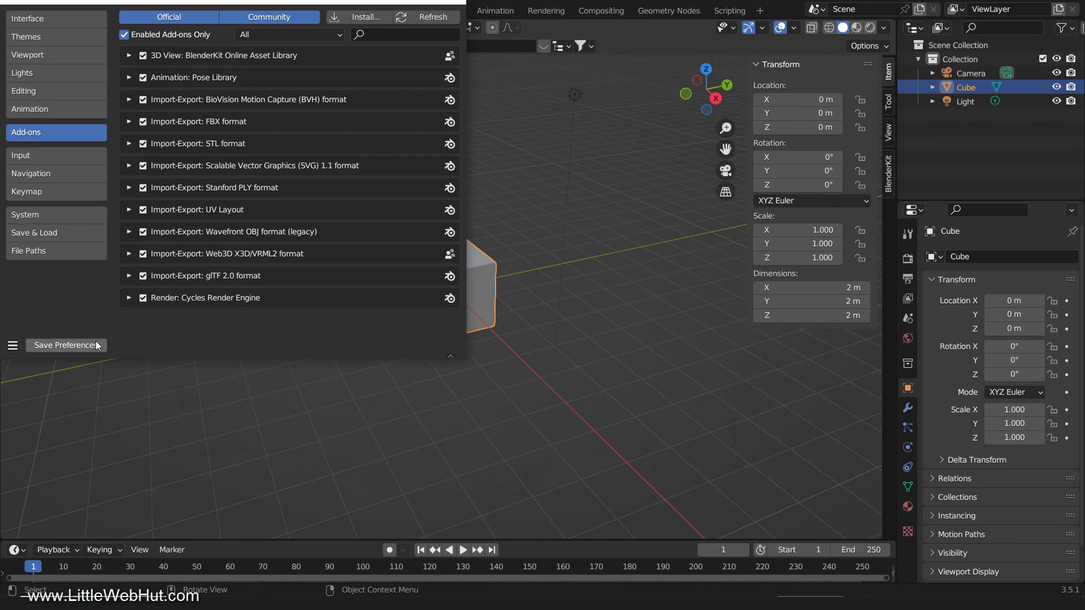
Step: Save Preferences, then switch off Auto-Save Preferences from the preferences menu
{"action": "left_click", "coordinate": [66, 345]}
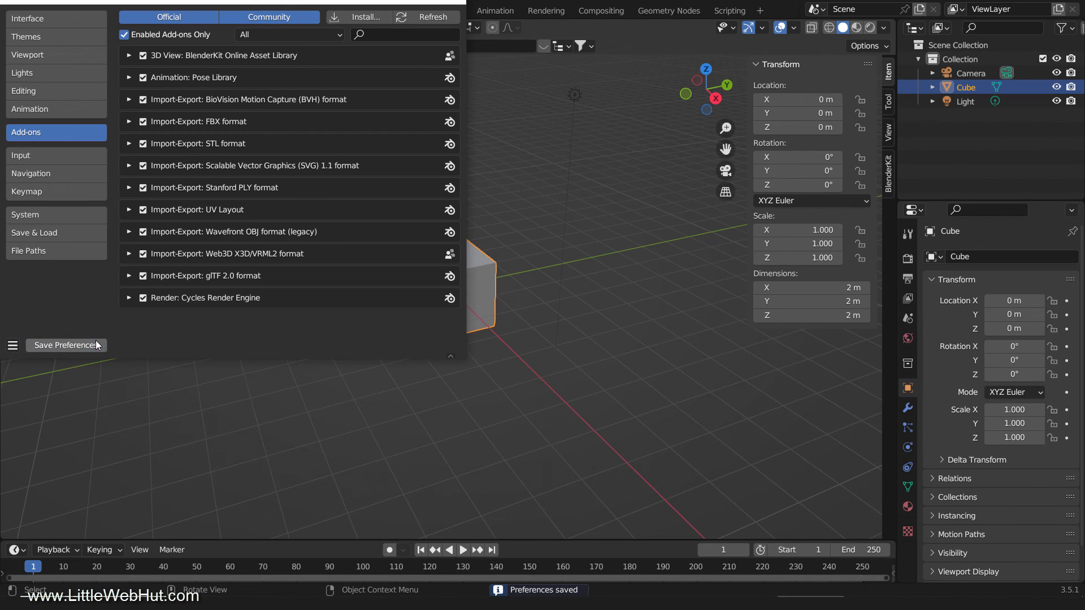
{"action": "left_click", "coordinate": [12, 346]}
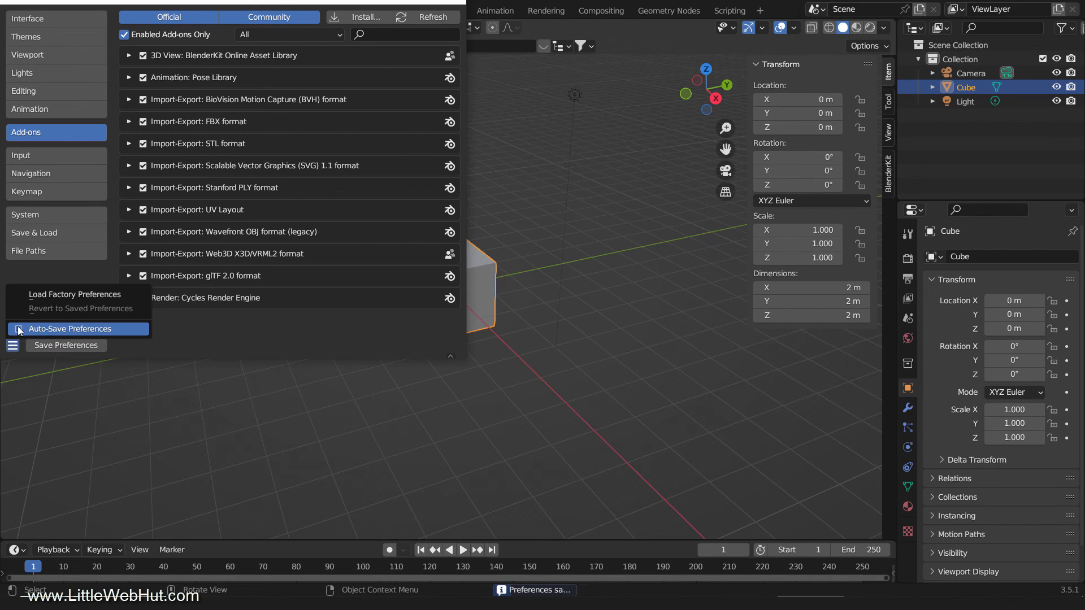
{"action": "left_click", "coordinate": [19, 328]}
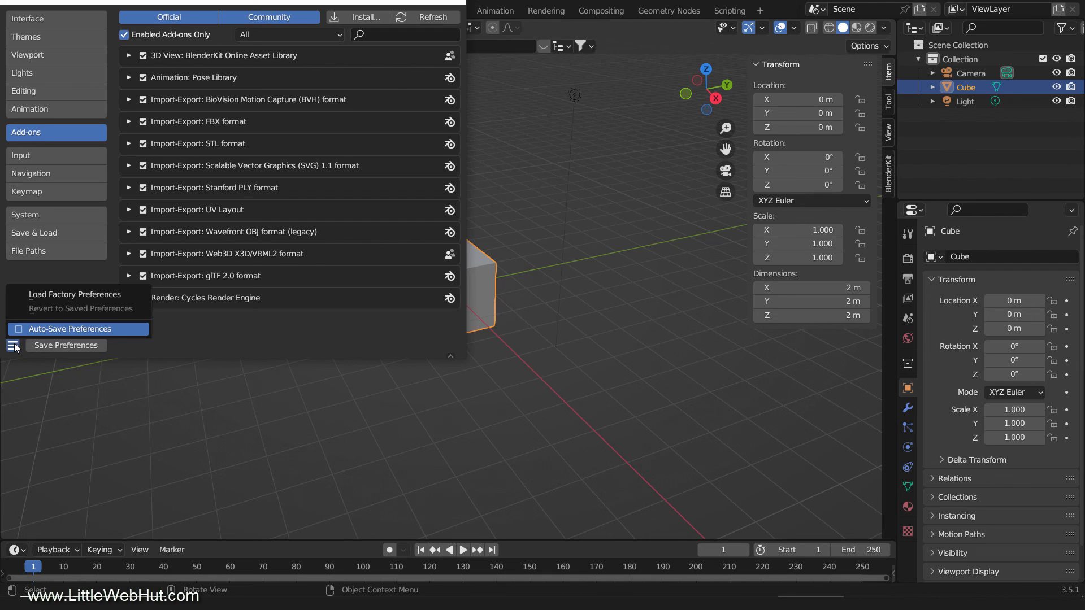